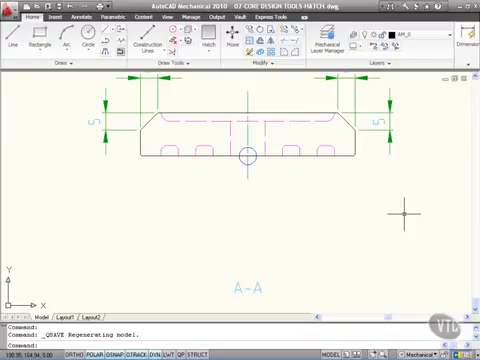
{"action": "mouse_move", "coordinate": [344, 228]}
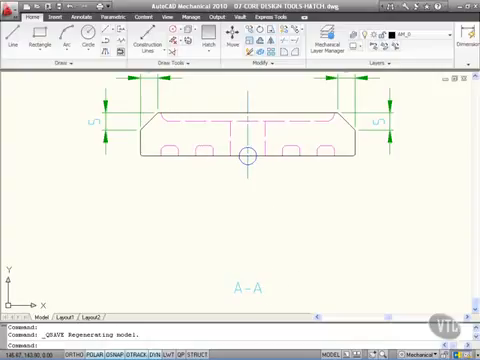
{"action": "mouse_move", "coordinate": [284, 198]}
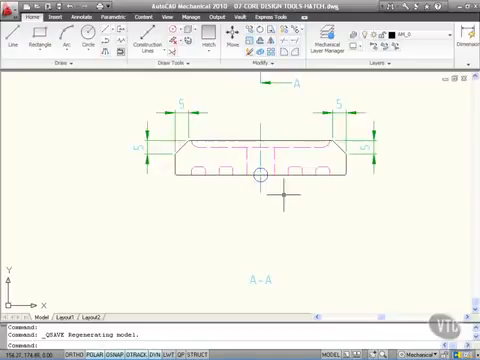
{"action": "mouse_move", "coordinate": [372, 212]}
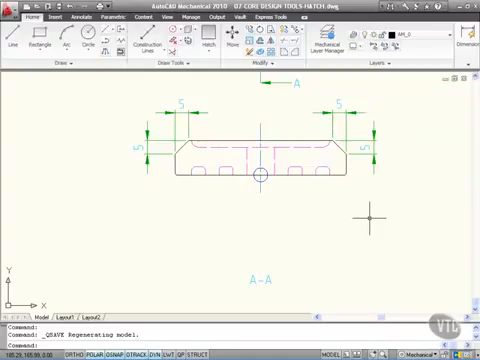
{"action": "mouse_move", "coordinate": [408, 196]}
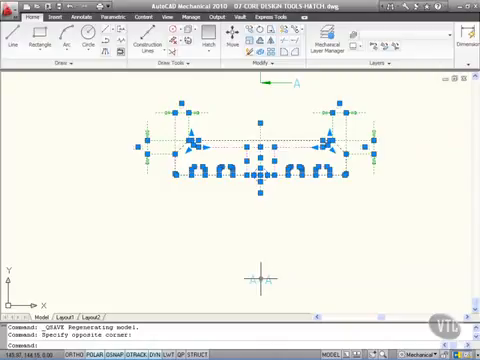
{"action": "mouse_move", "coordinate": [160, 214]}
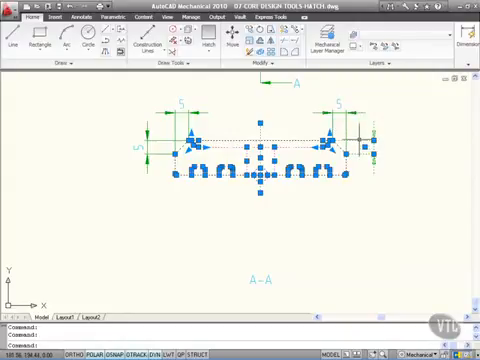
{"action": "mouse_move", "coordinate": [408, 128]}
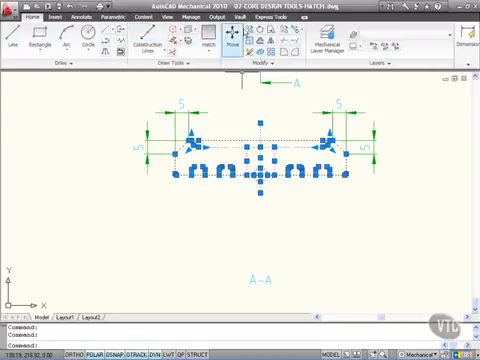
{"action": "mouse_move", "coordinate": [244, 48]}
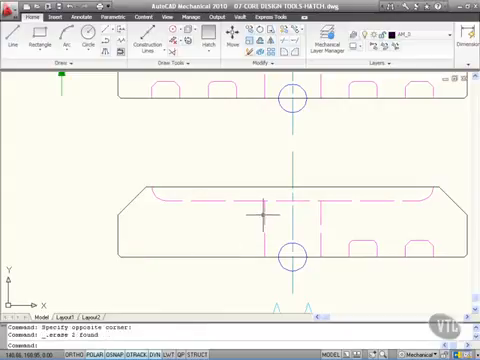
- Erase the leftover line from the copied section A-A view
{"action": "left_click", "coordinate": [264, 210]}
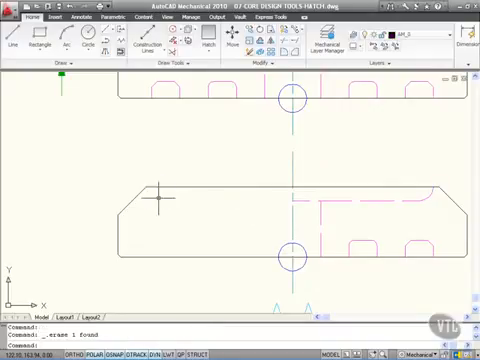
{"action": "mouse_move", "coordinate": [284, 244]}
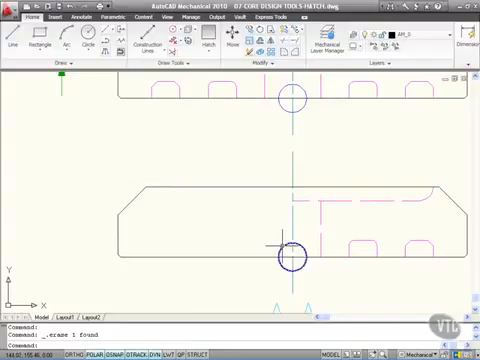
{"action": "mouse_move", "coordinate": [284, 244]}
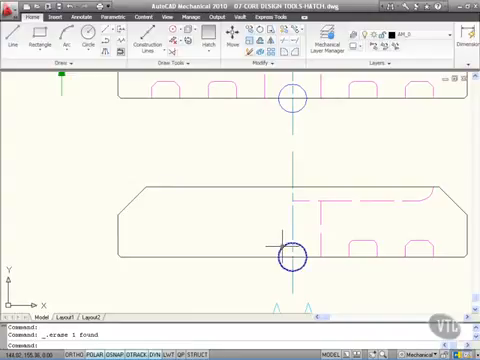
{"action": "mouse_move", "coordinate": [280, 118]}
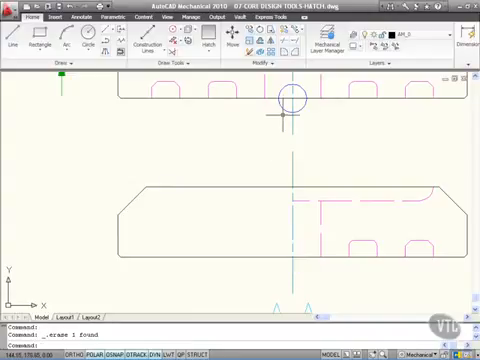
- Select the hole circle in section A-A for erasing
{"action": "left_click", "coordinate": [290, 98]}
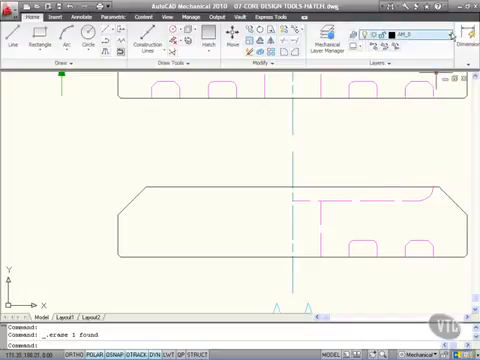
- Erase the hole circles and put the dashed hidden lines on the visible object layer
{"action": "left_click", "coordinate": [450, 30]}
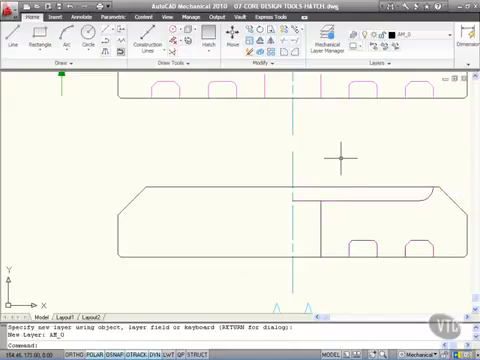
{"action": "mouse_move", "coordinate": [338, 80]}
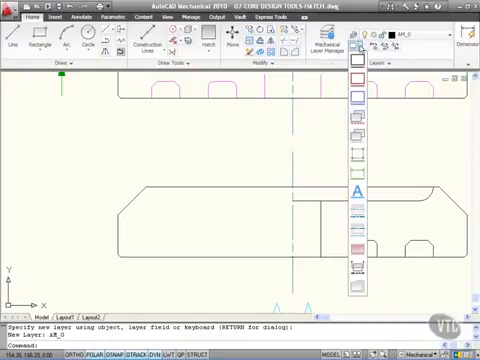
{"action": "mouse_move", "coordinate": [356, 248]}
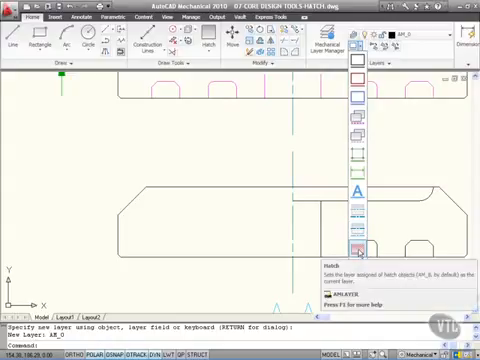
- Start the HATCH command from the Draw panel for section A-A
{"action": "left_click", "coordinate": [356, 248]}
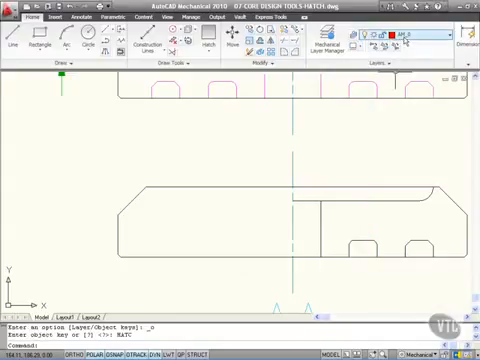